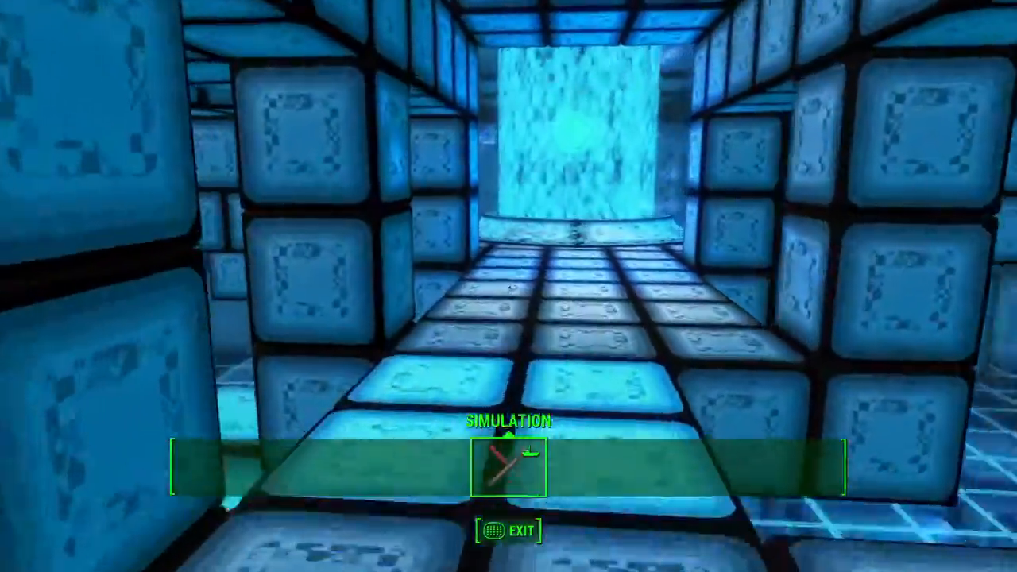
mouse_move(509, 286)
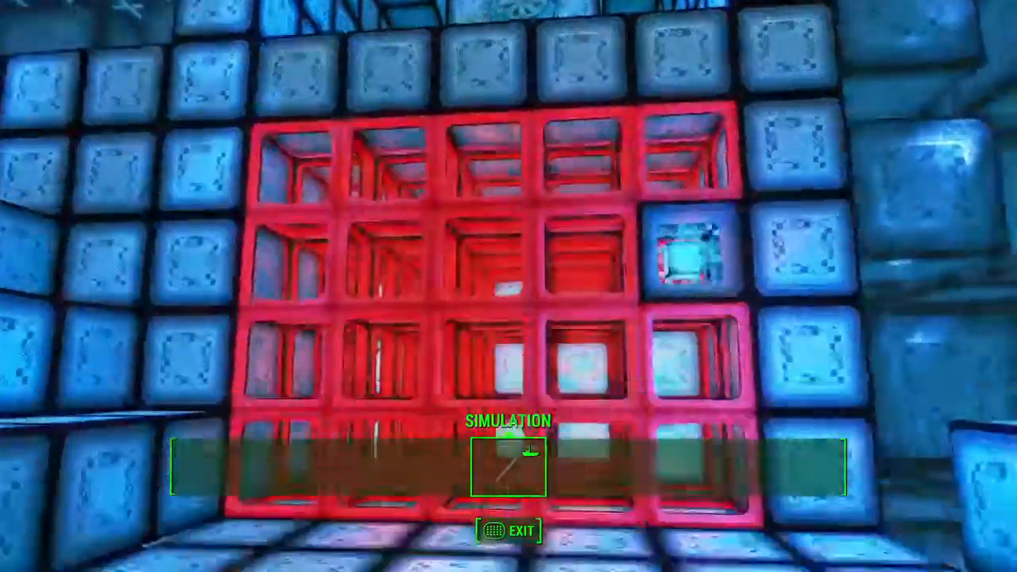
mouse_move(509, 286)
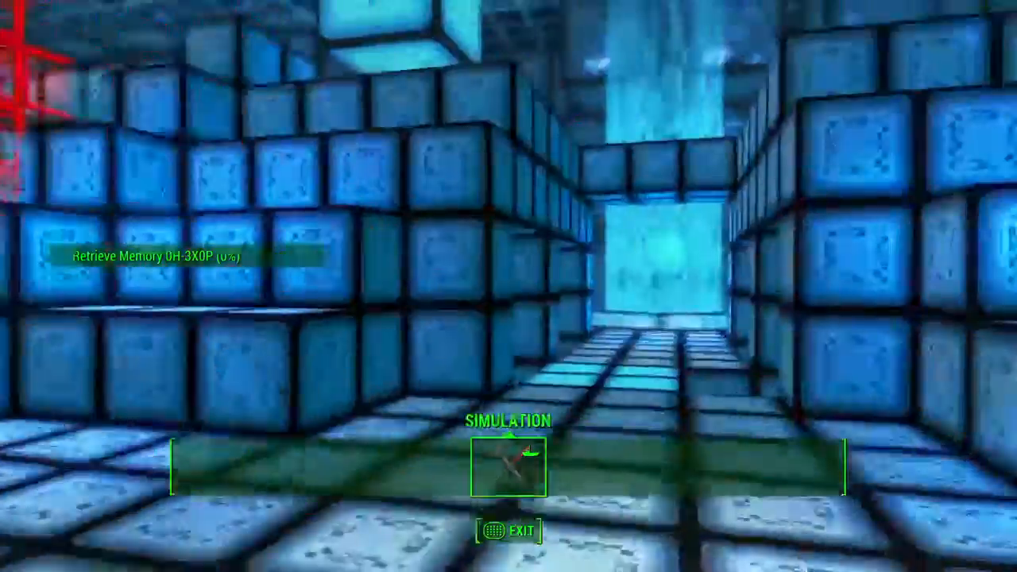
mouse_move(509, 287)
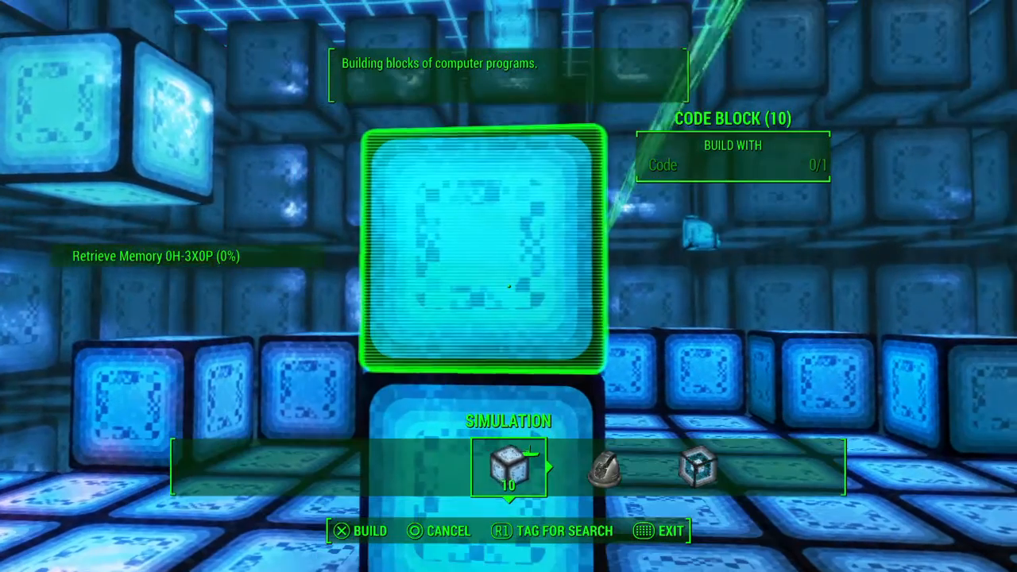
Scroll the Simulation build menu to Code Block and lift a block into placement mode
scroll("right", 3)
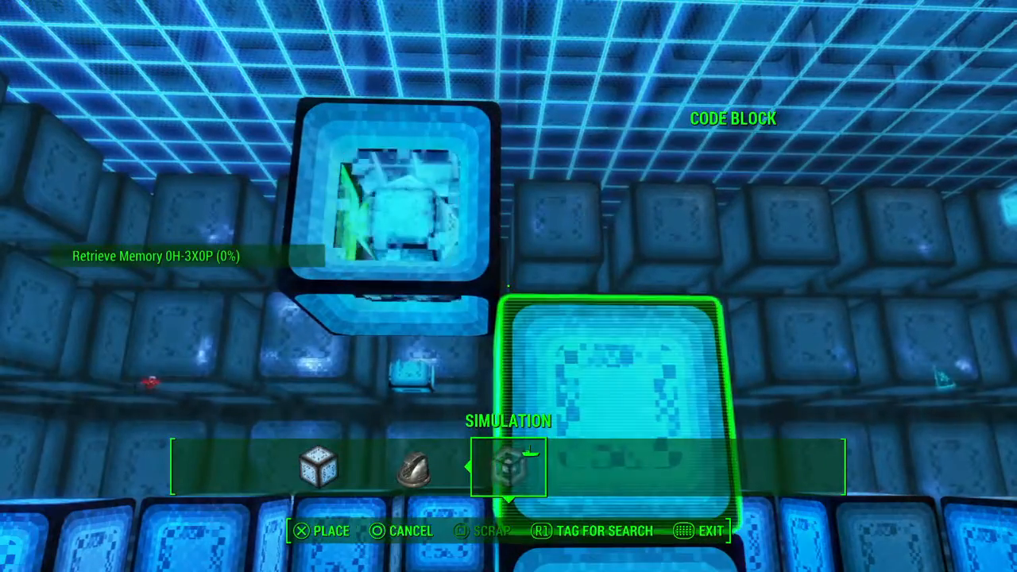
mouse_move(509, 286)
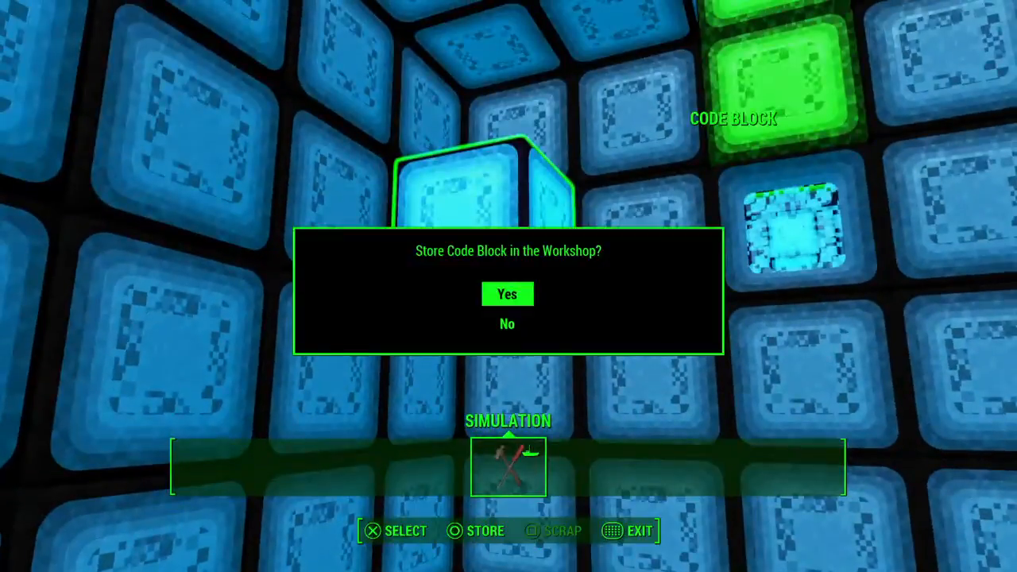
Store the corridor code block in the workshop to open the path toward the green block
left_click(507, 294)
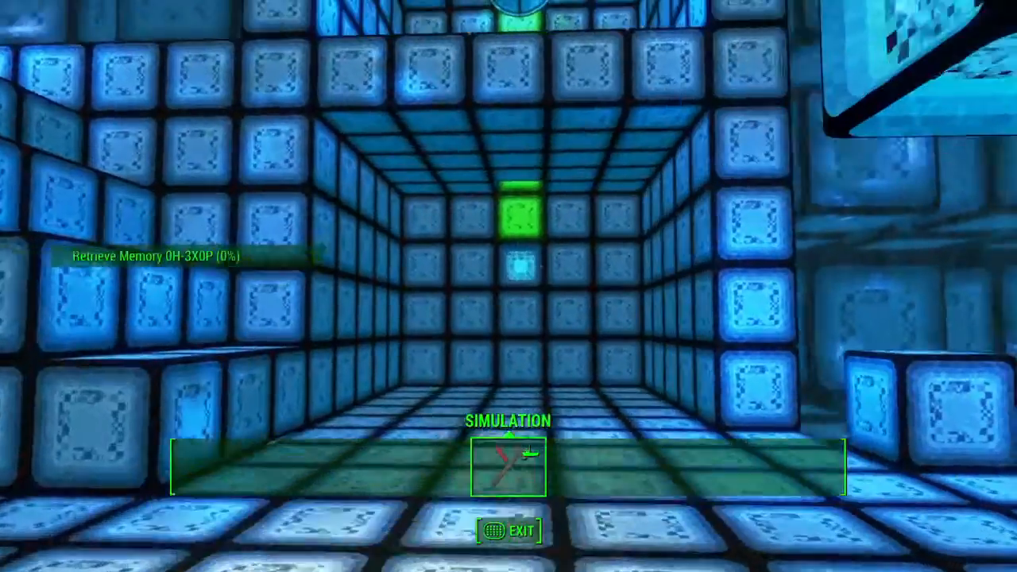
mouse_move(509, 287)
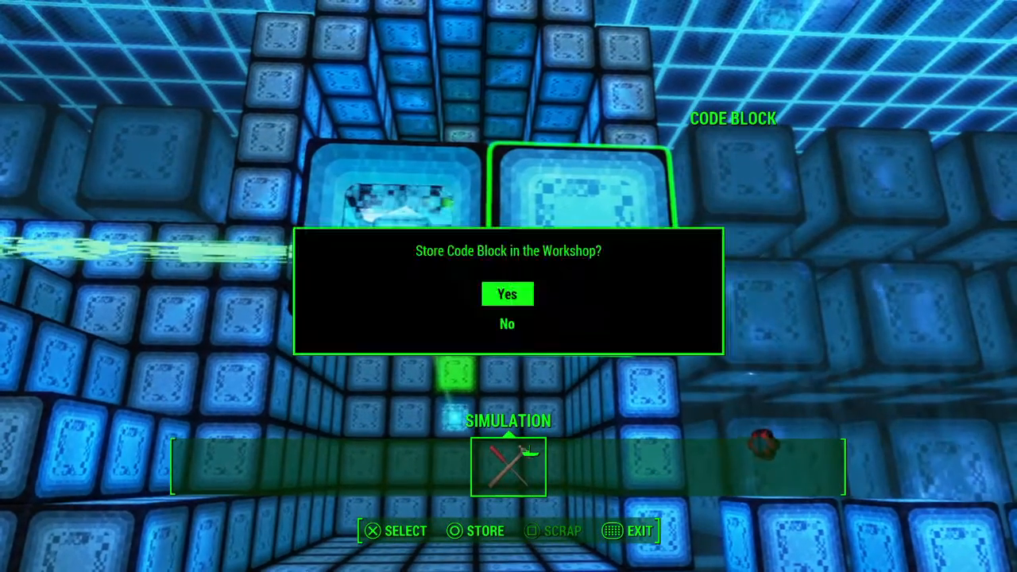
Store the next corridor code block in the workshop, extending the green beam
left_click(507, 294)
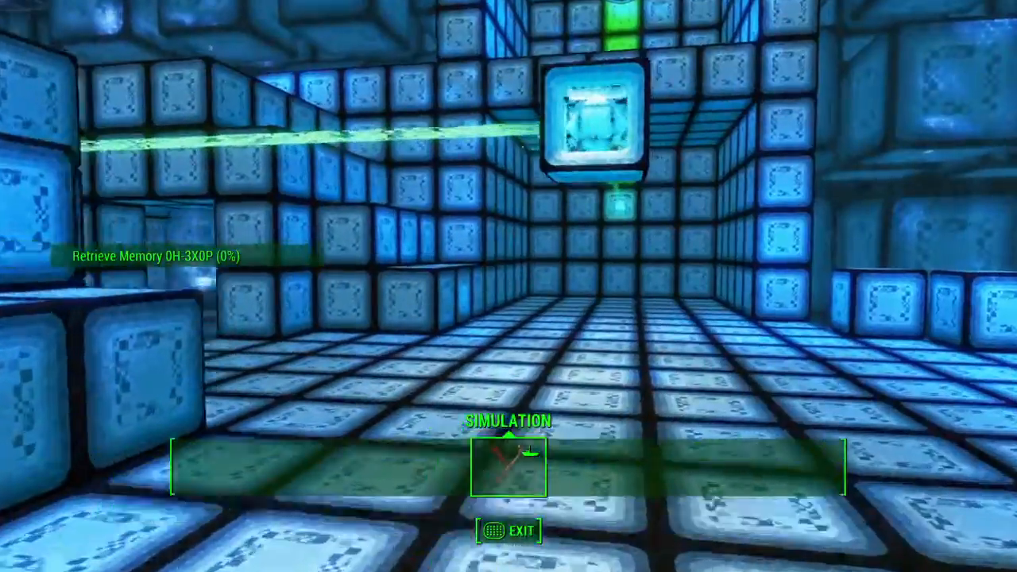
mouse_move(509, 286)
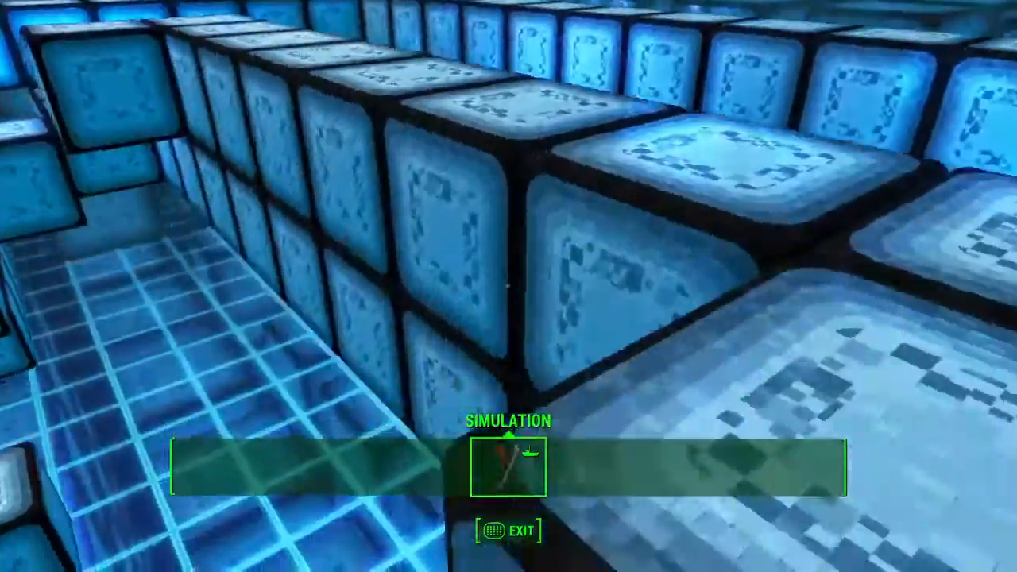
mouse_move(509, 286)
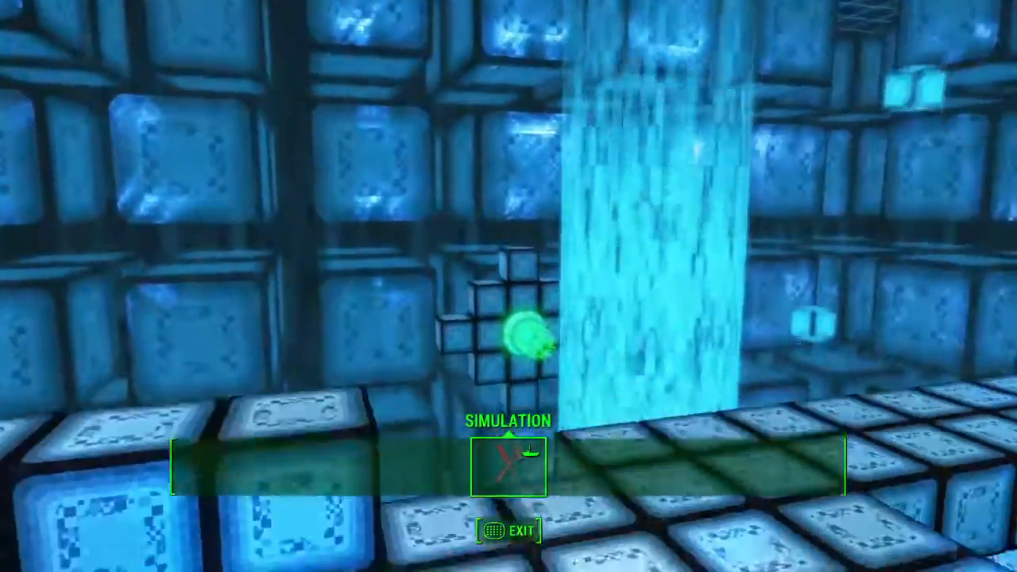
mouse_move(509, 286)
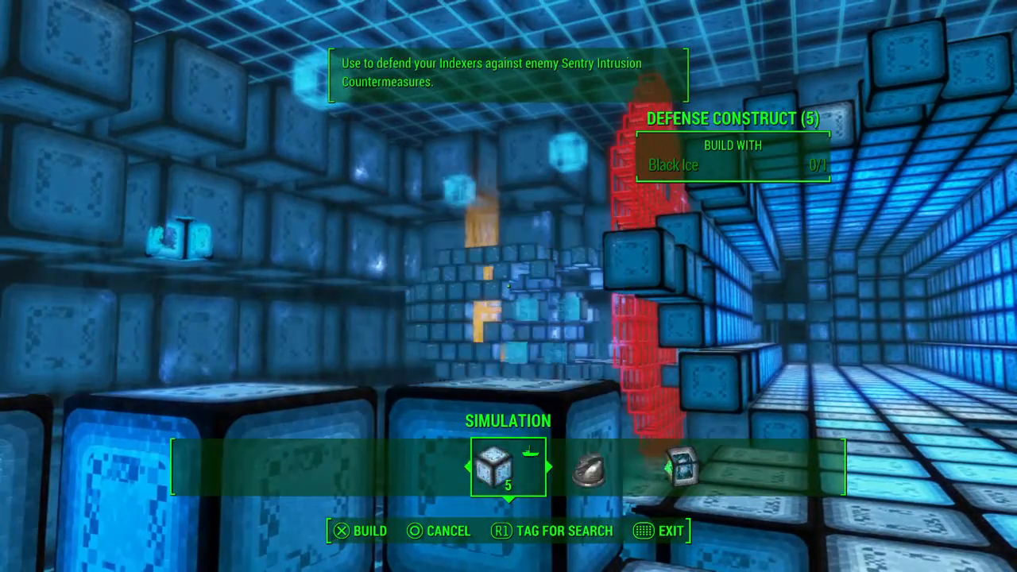
Scroll the Simulation build categories over to Defense Construct, which needs Black Ice
scroll("right", 3)
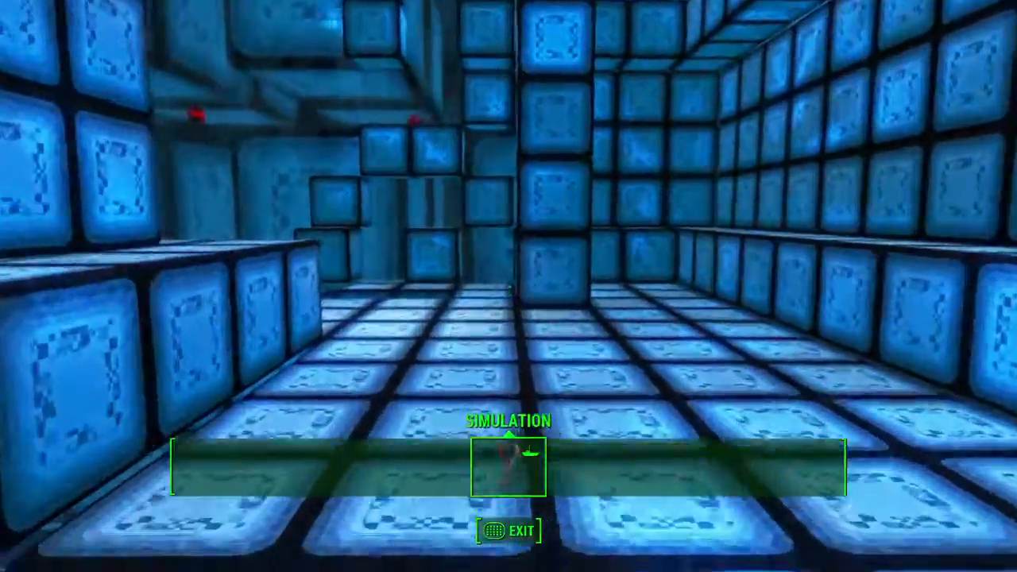
mouse_move(509, 287)
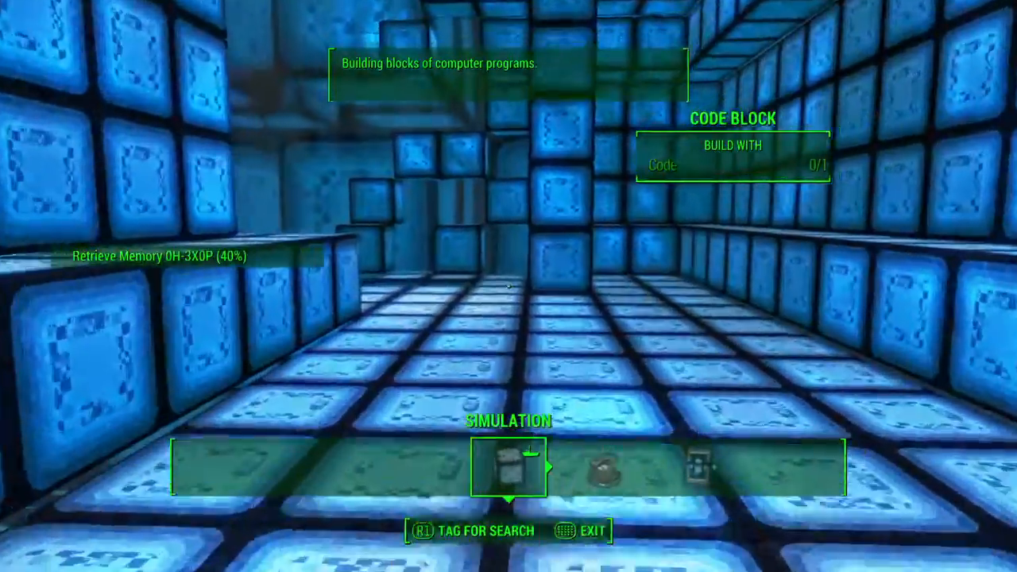
mouse_move(509, 286)
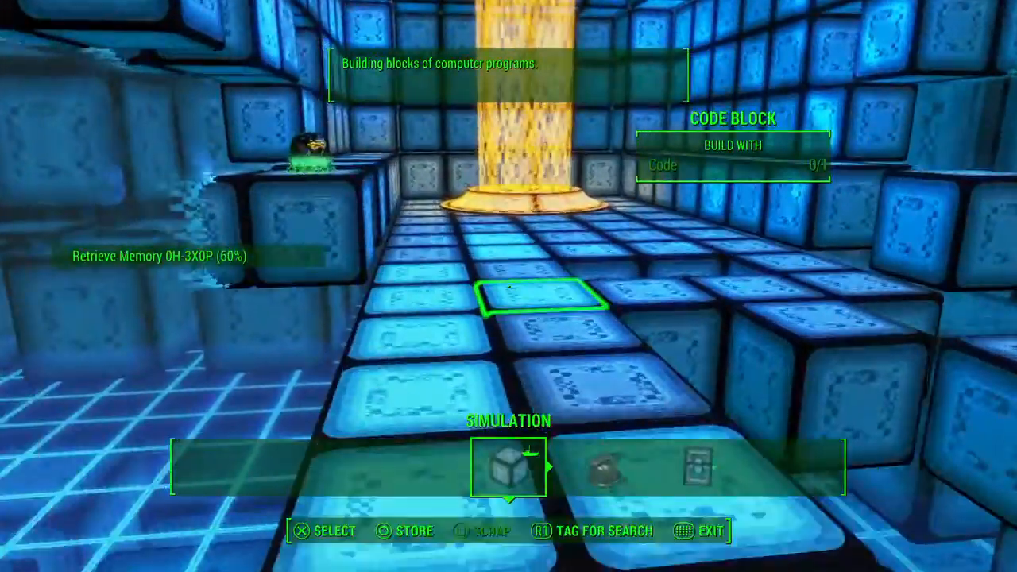
mouse_move(509, 287)
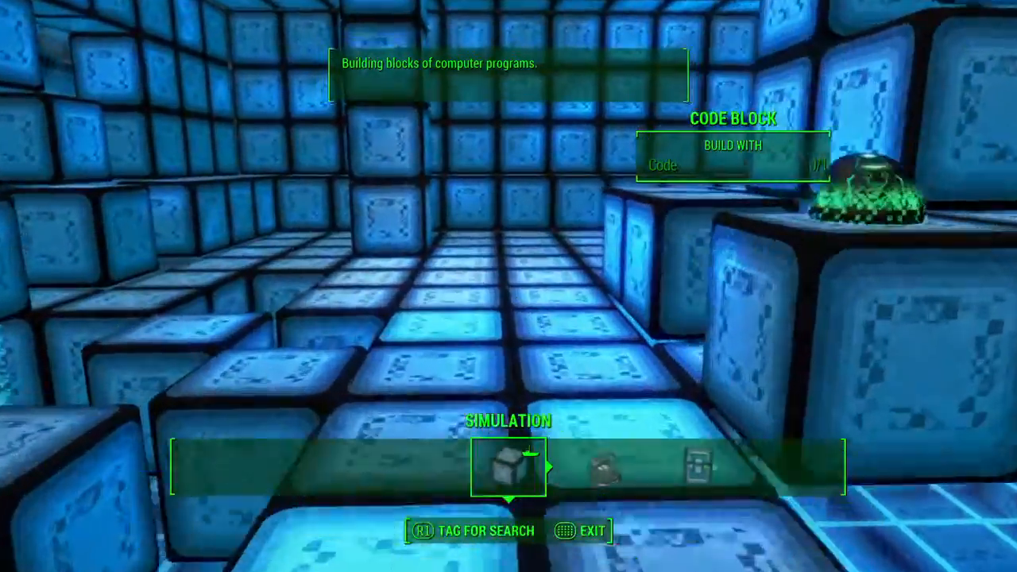
mouse_move(509, 286)
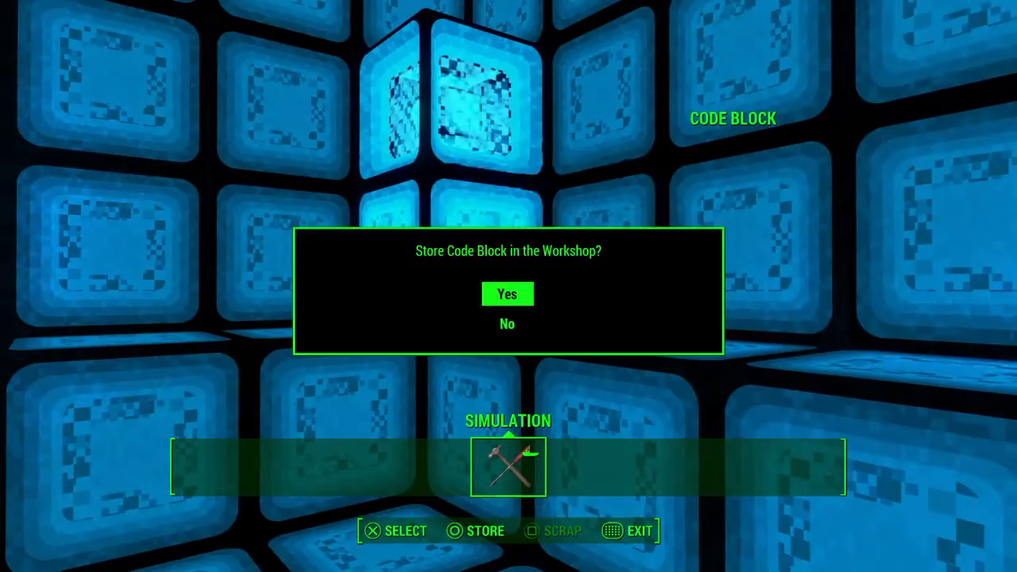
Store a code block in the workshop, triggering the Retrieve Memory 0Z-7A4K objective
left_click(507, 294)
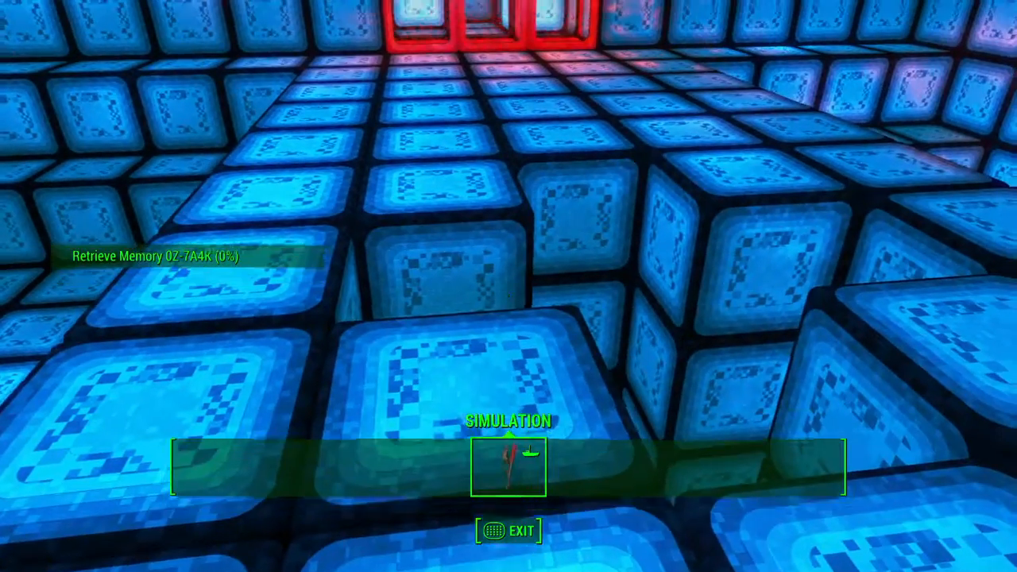
mouse_move(508, 286)
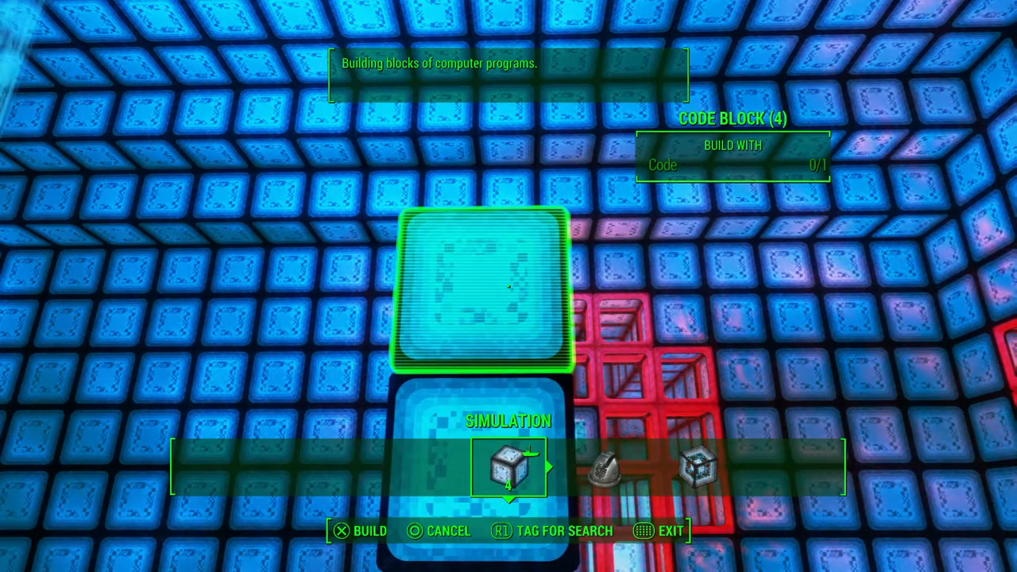
Browse the Simulation category, then store the stacked code block in the workshop
scroll("right", 3)
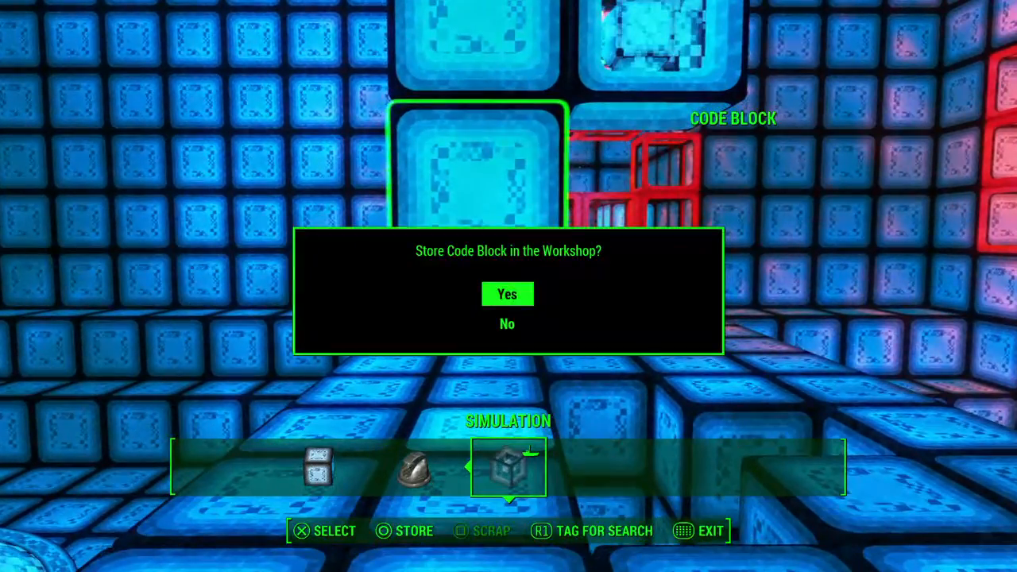
left_click(507, 295)
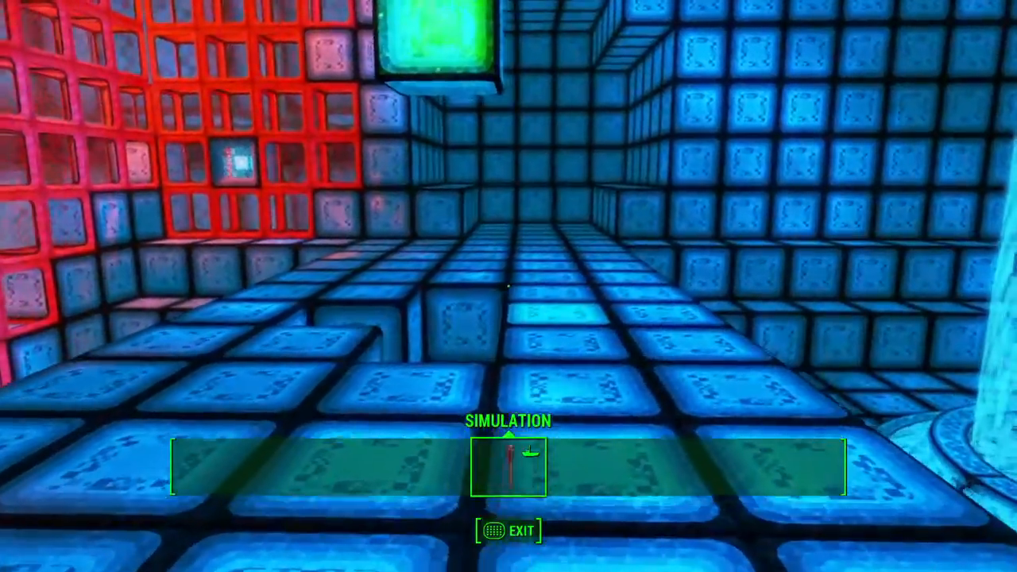
mouse_move(508, 286)
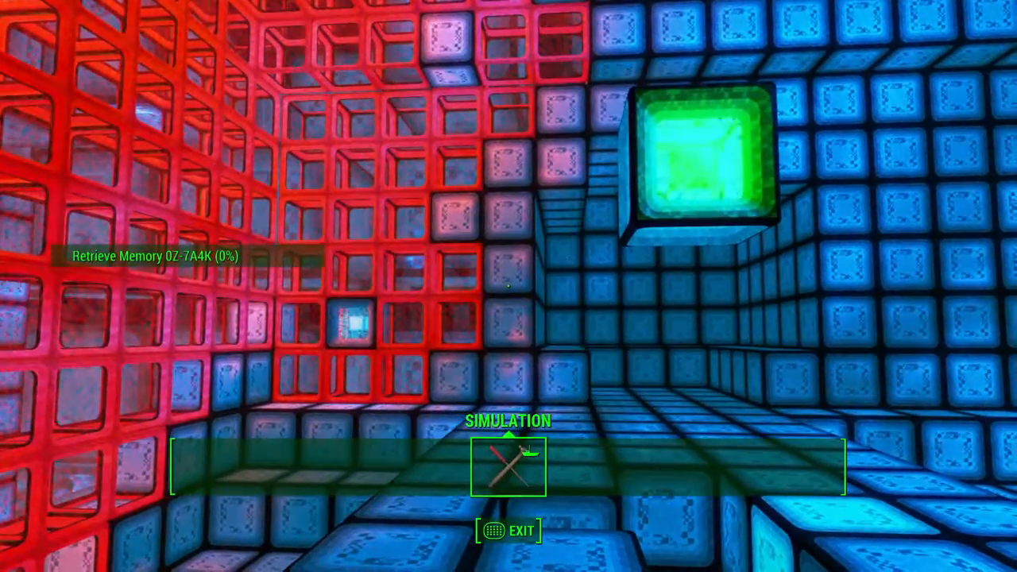
mouse_move(509, 286)
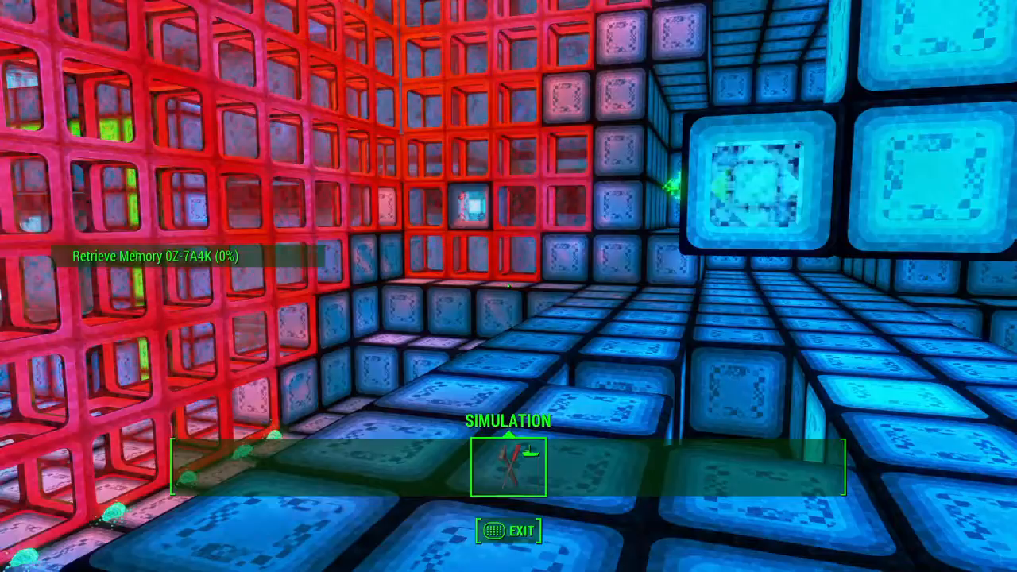
mouse_move(508, 286)
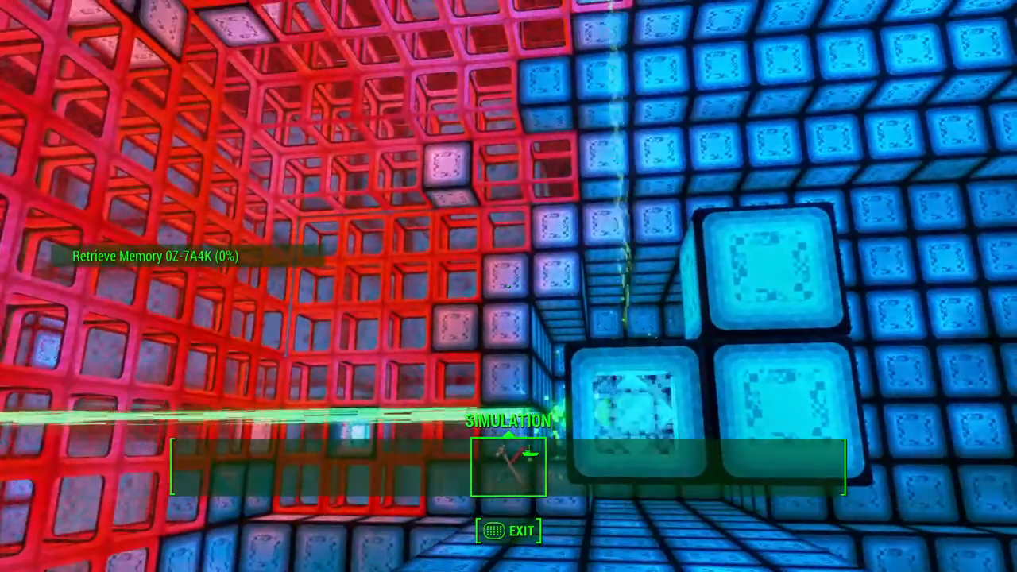
mouse_move(509, 286)
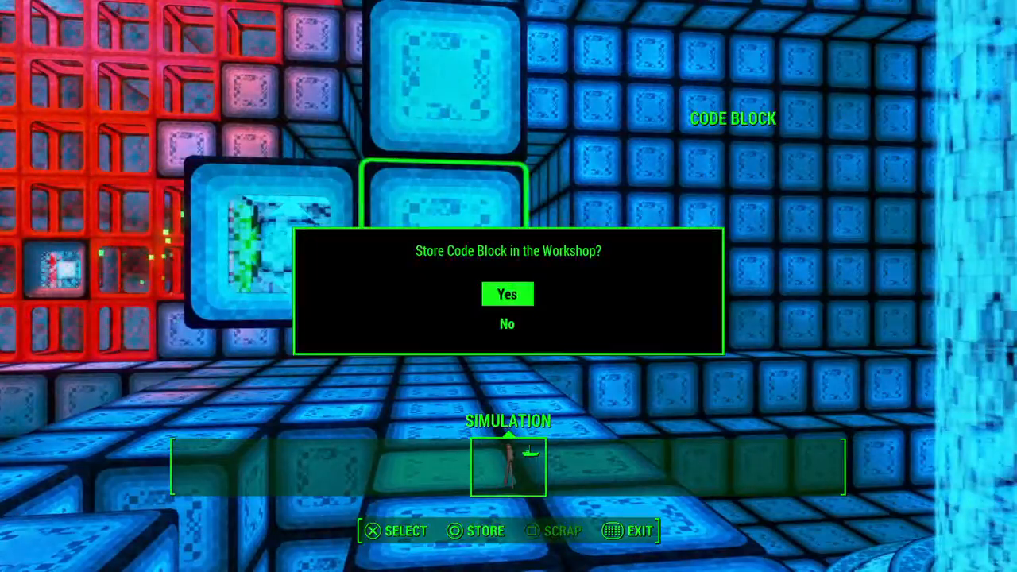
Store the code block beside the red grid, opening a narrow passage
left_click(508, 294)
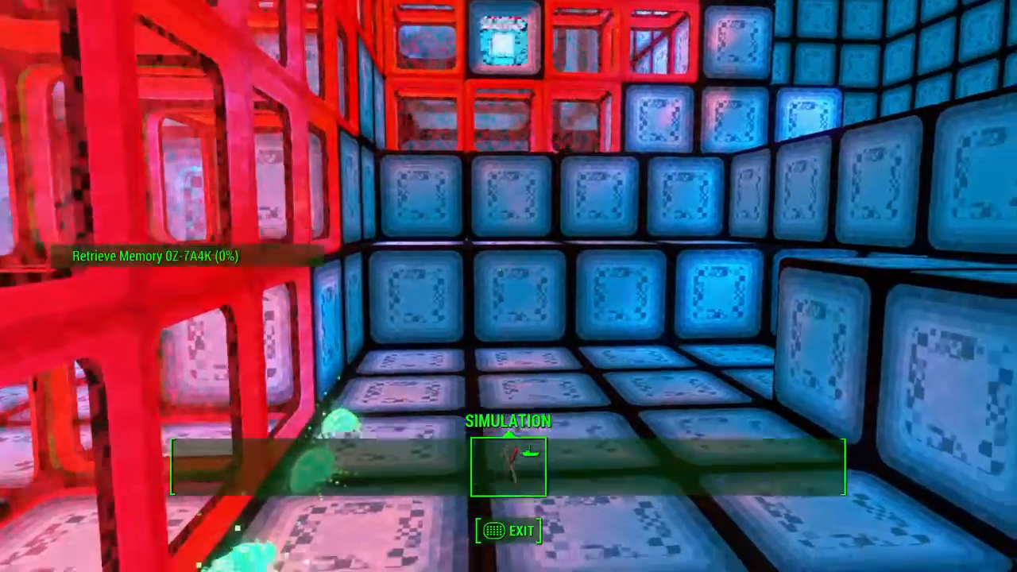
mouse_move(509, 287)
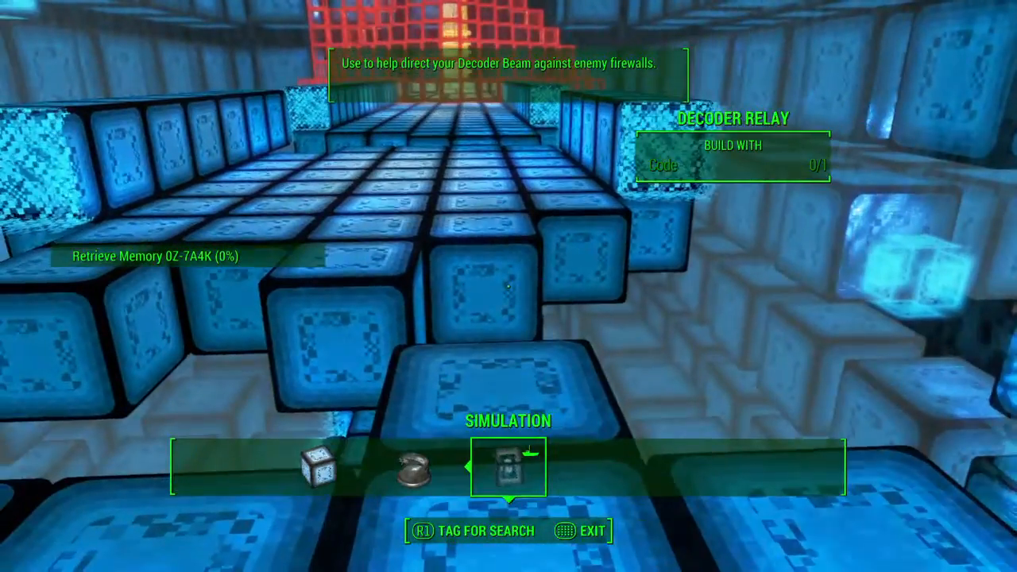
Leave the build menu and store the green code block in the workshop
scroll("left", 3)
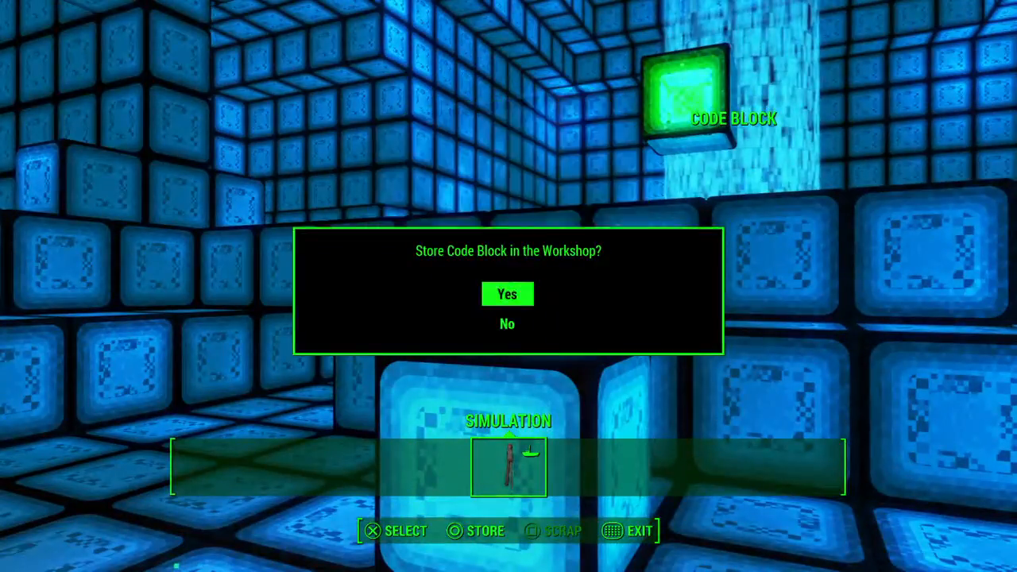
left_click(507, 294)
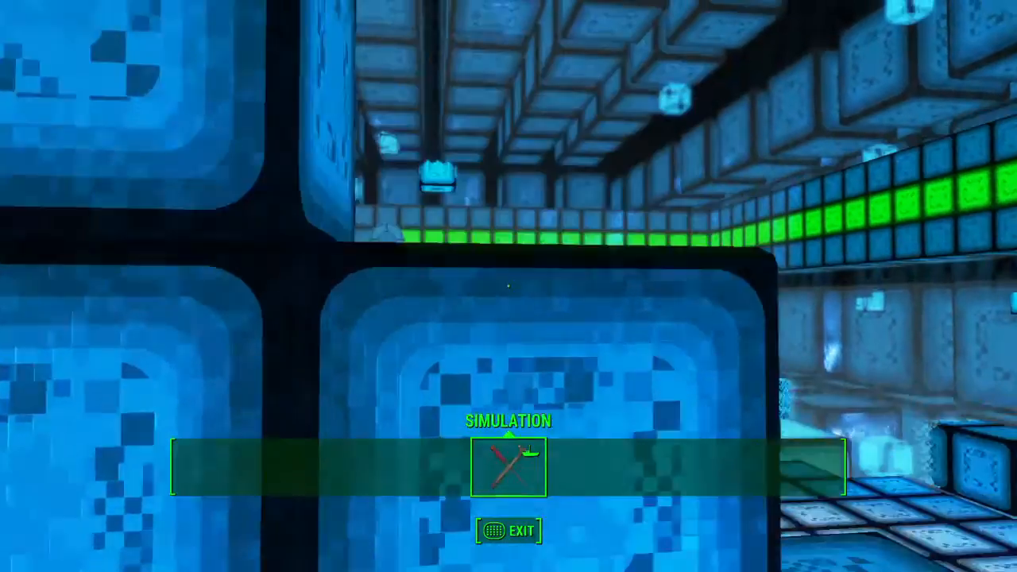
mouse_move(509, 286)
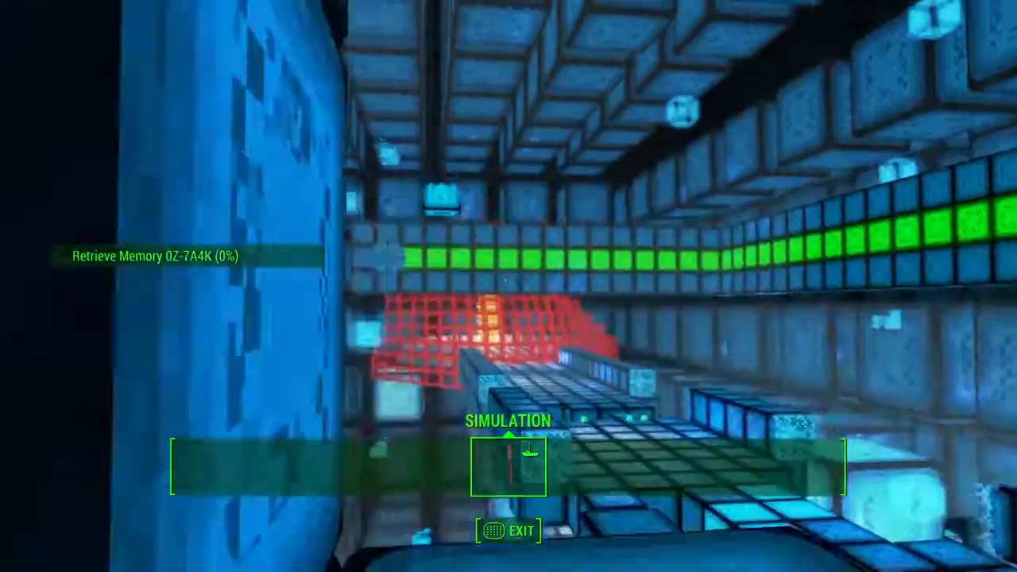
mouse_move(508, 286)
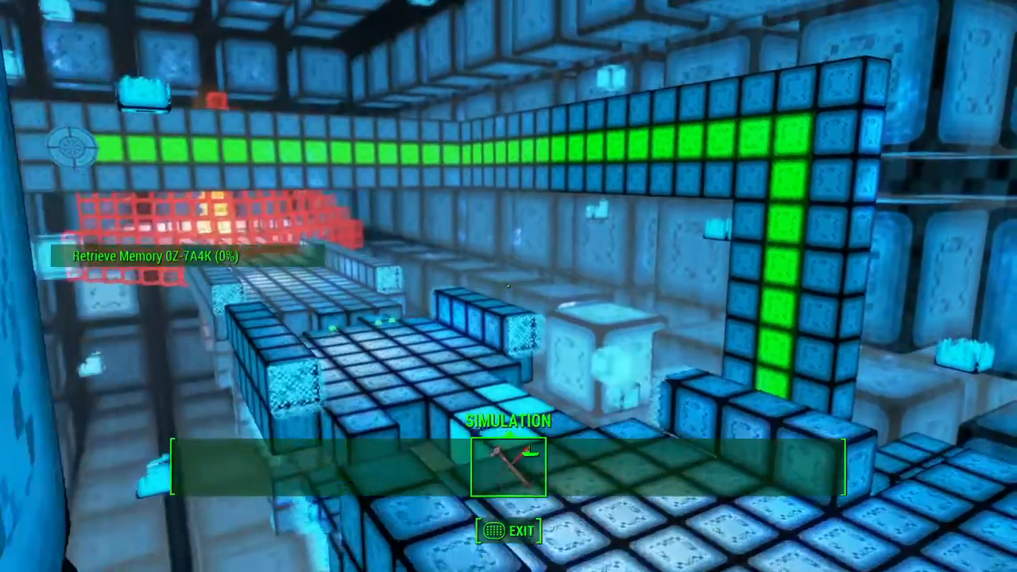
mouse_move(509, 286)
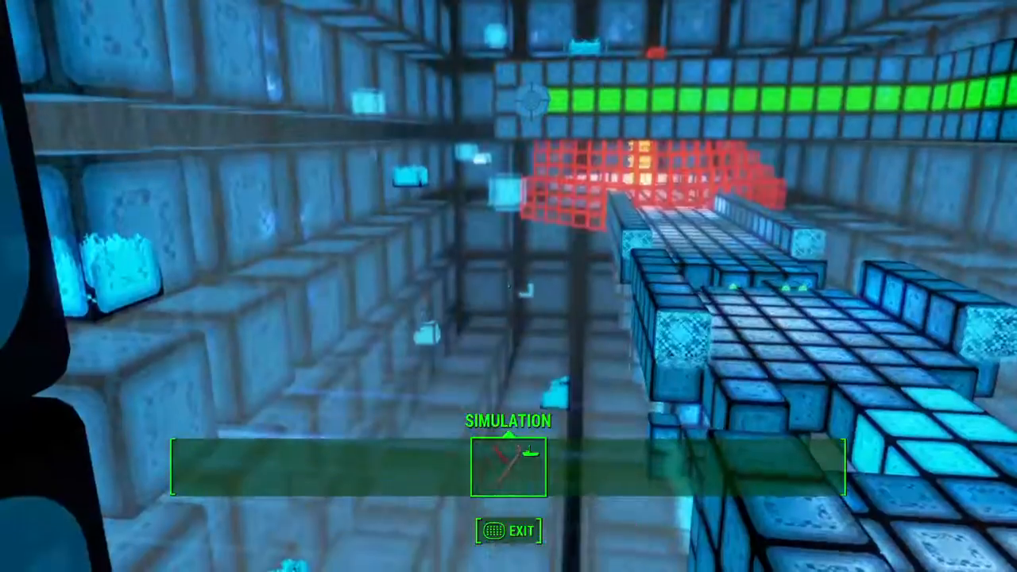
mouse_move(508, 286)
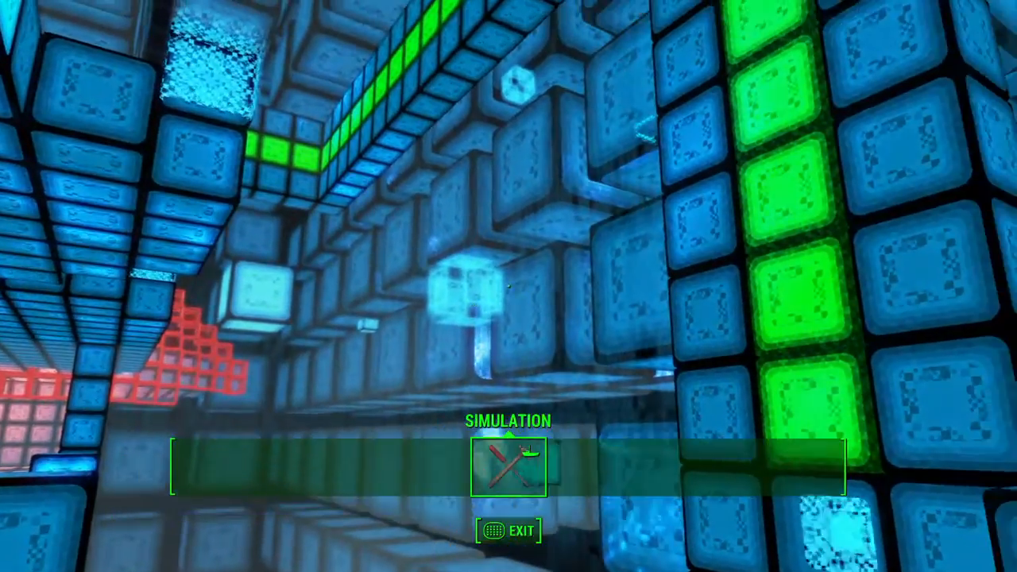
mouse_move(509, 286)
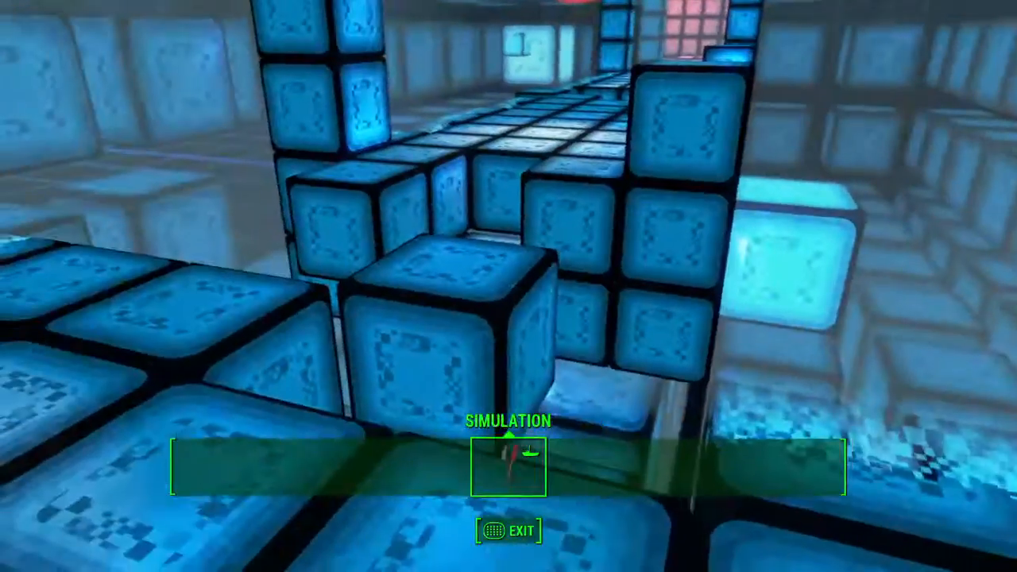
mouse_move(509, 286)
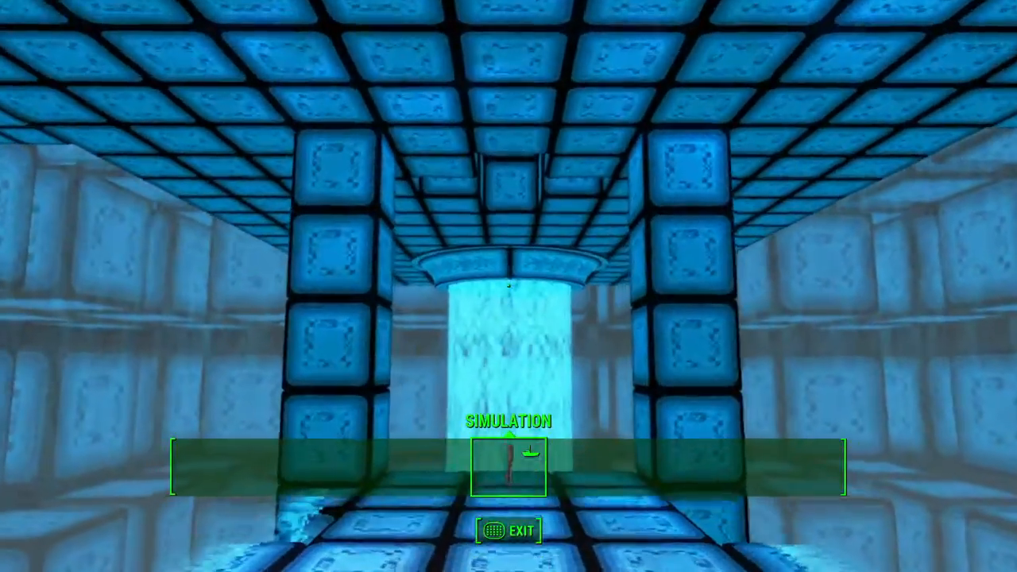
mouse_move(509, 238)
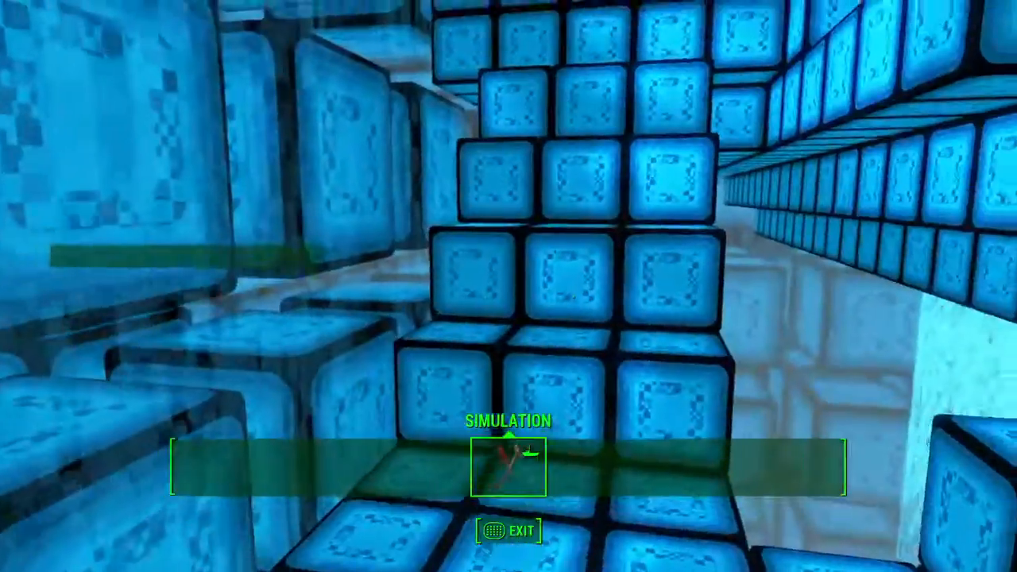
mouse_move(509, 287)
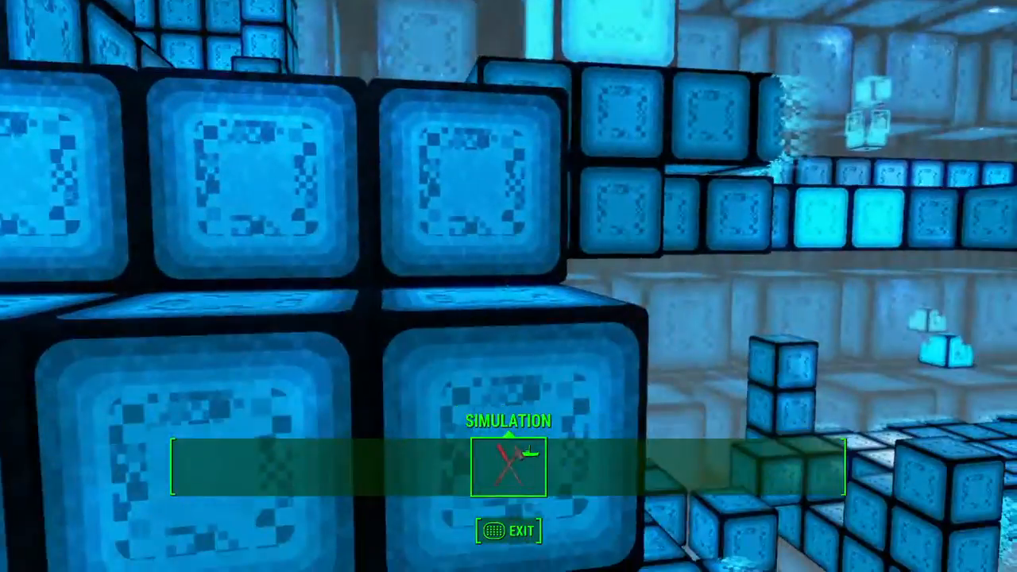
mouse_move(509, 286)
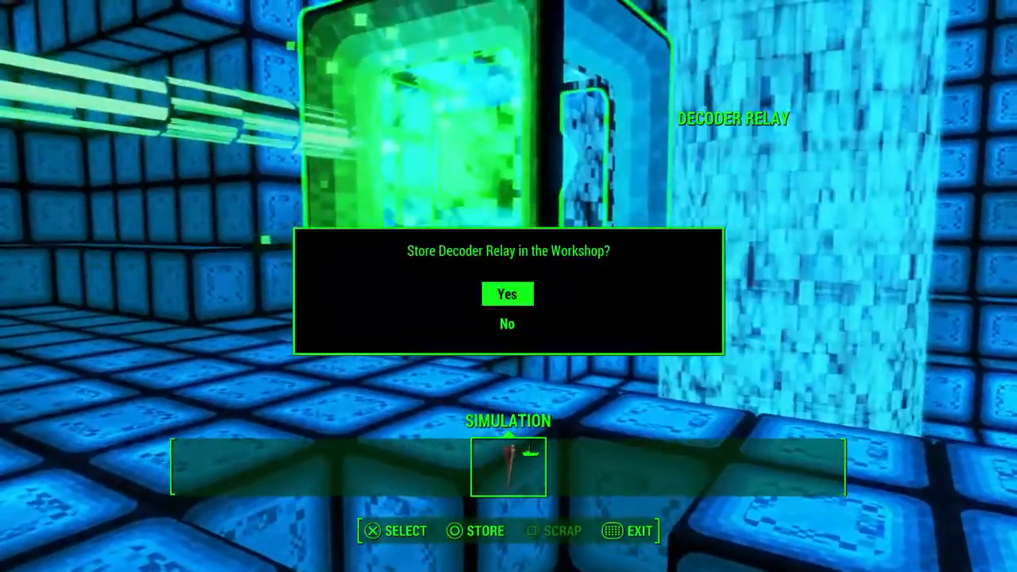
Store the Decoder Relay in the workshop
left_click(507, 294)
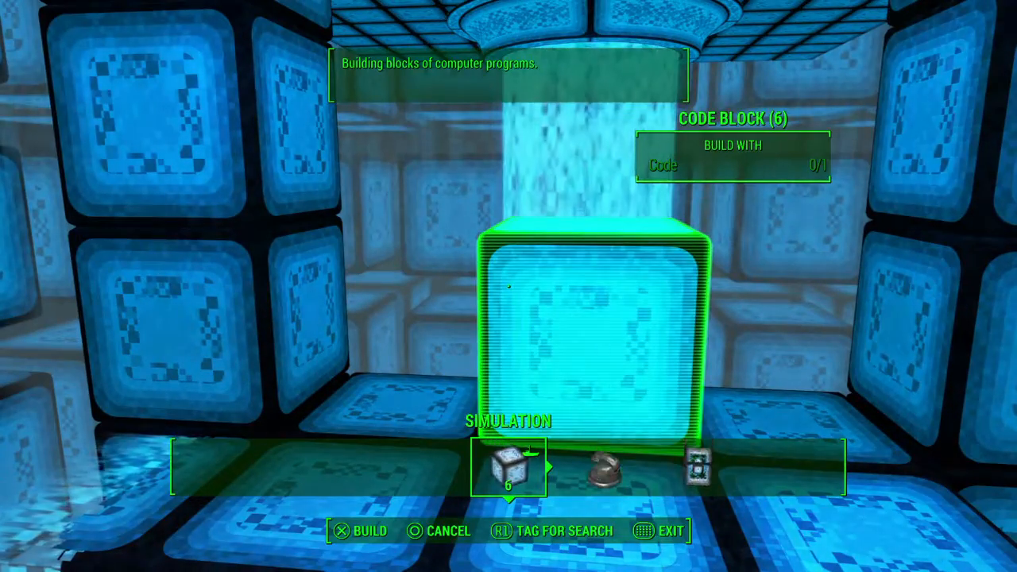
Browse the Simulation menu from Code Block (5 available) to Defense Construct
scroll("right", 3)
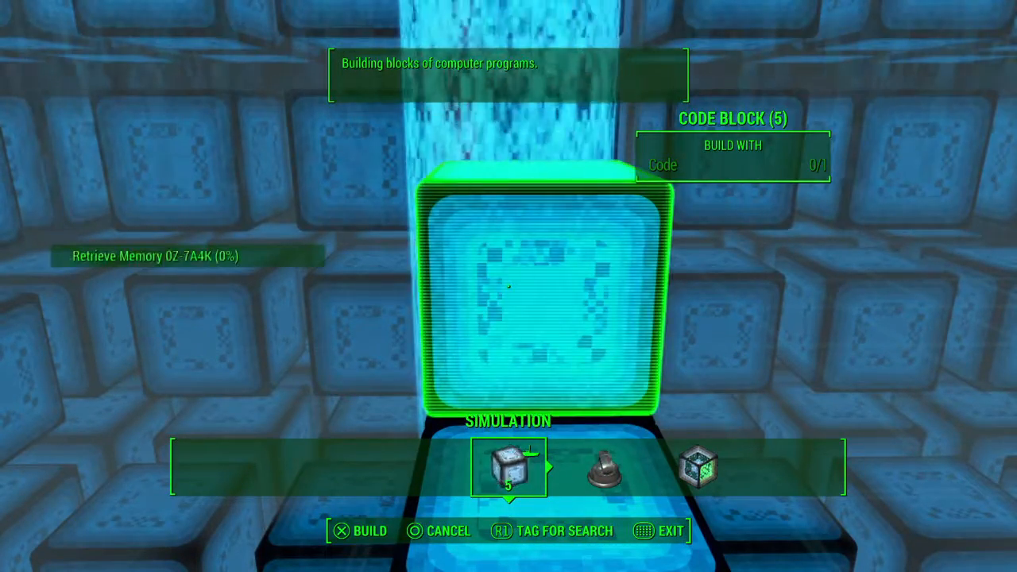
scroll("right", 3)
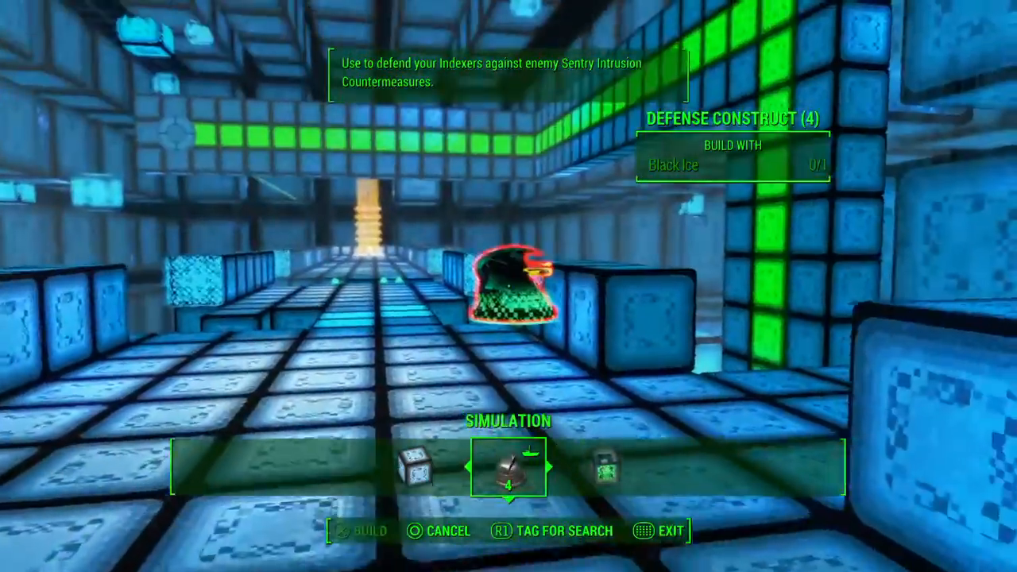
mouse_move(508, 287)
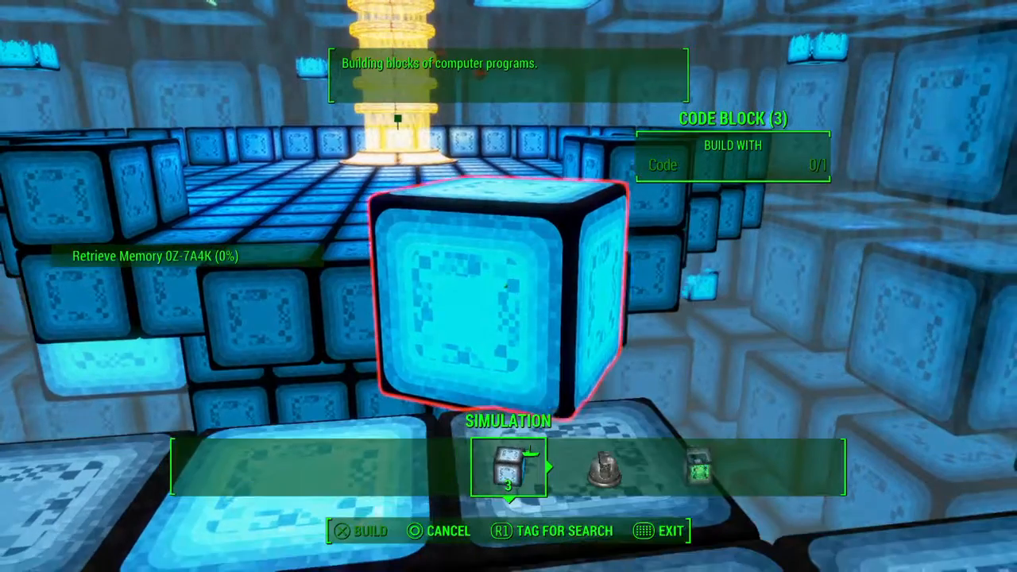
Build code blocks from the workshop menu until only three remain
left_click(370, 531)
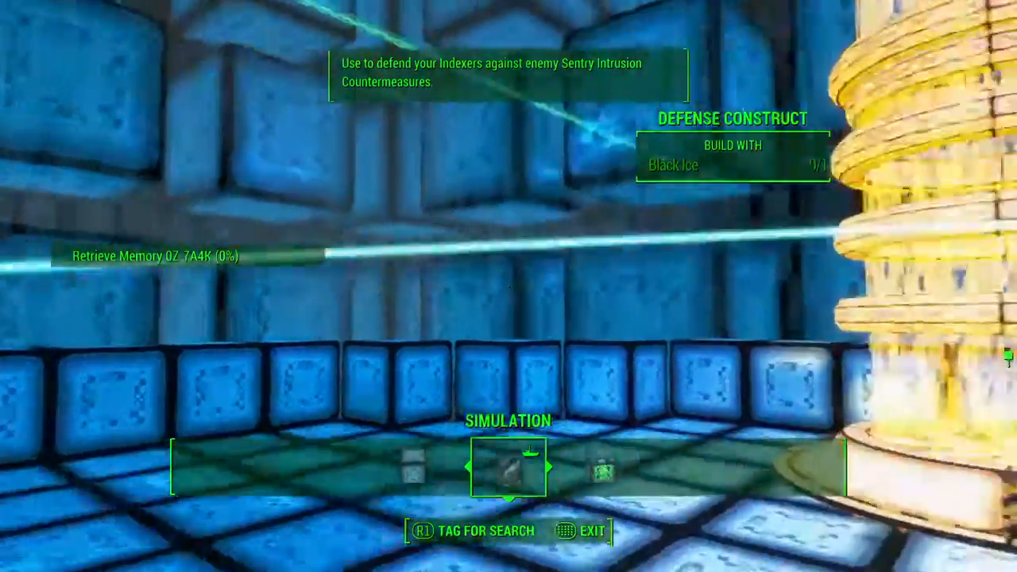
mouse_move(509, 286)
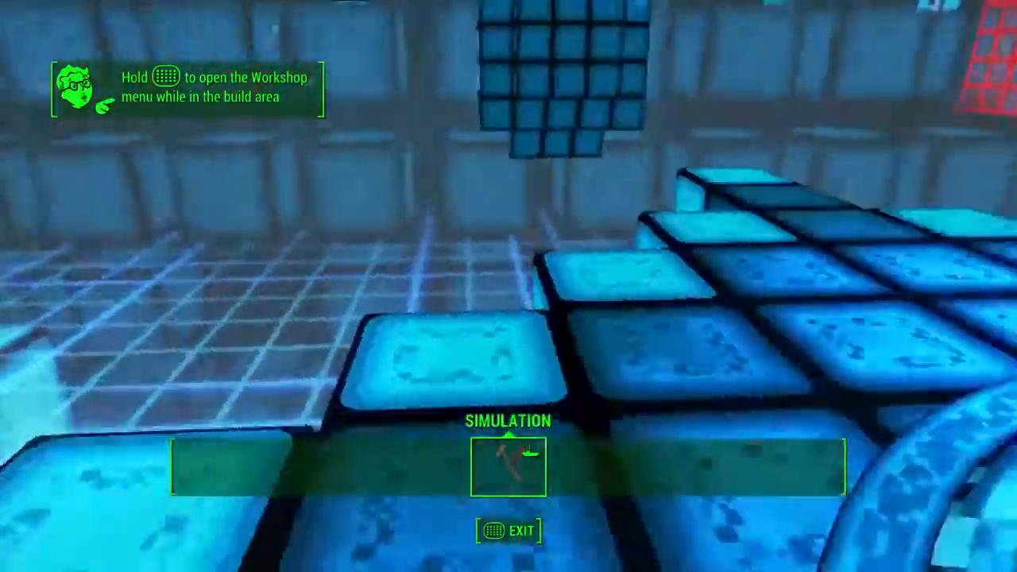
mouse_move(508, 286)
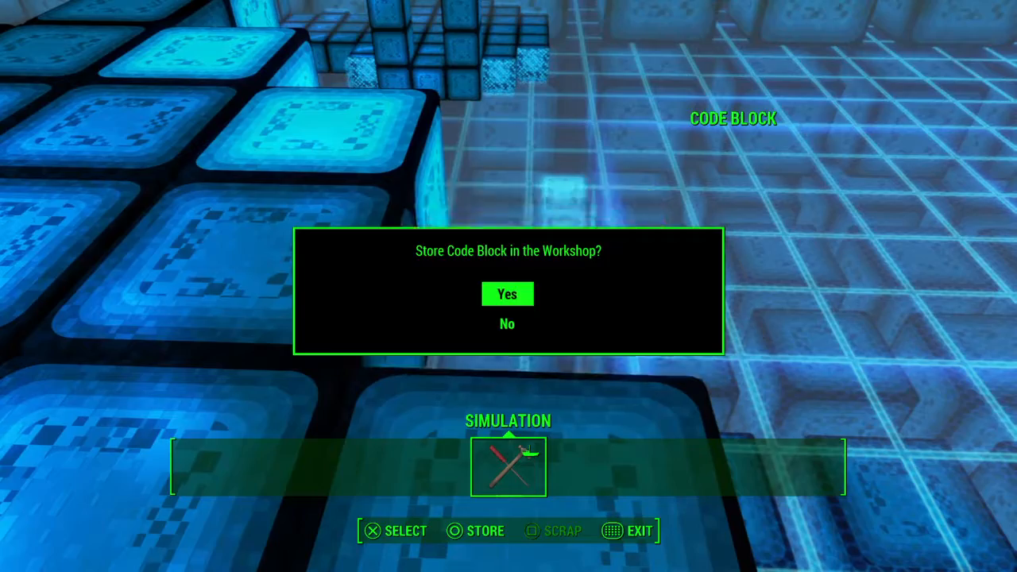
Store two code blocks into the workshop, confirming Yes for each
left_click(507, 294)
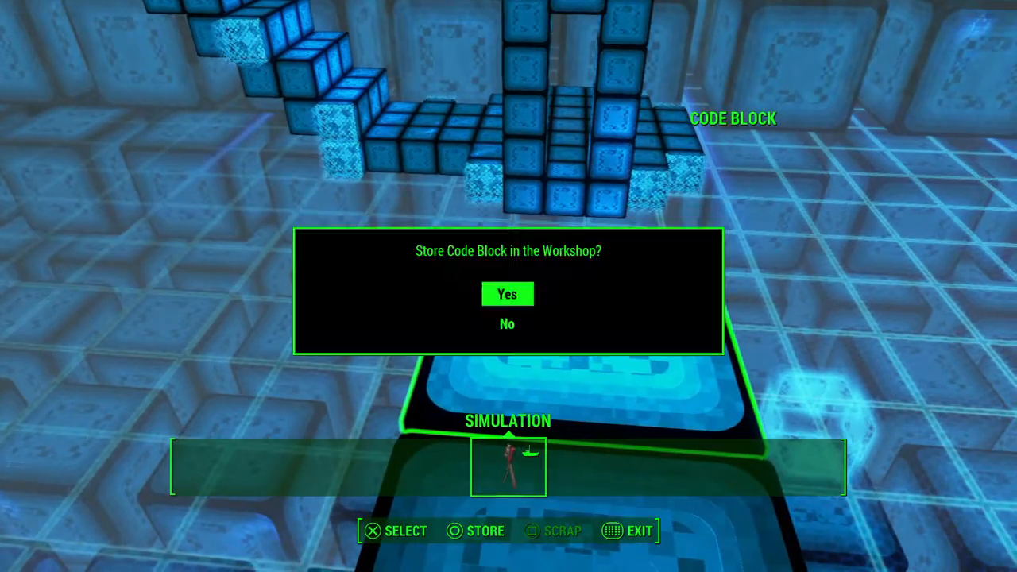
left_click(507, 295)
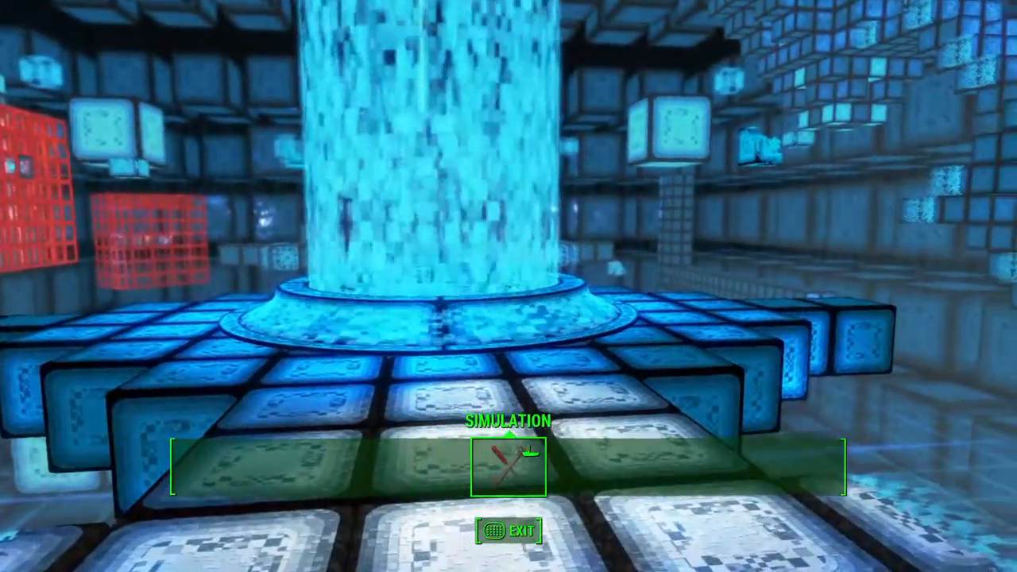
mouse_move(509, 287)
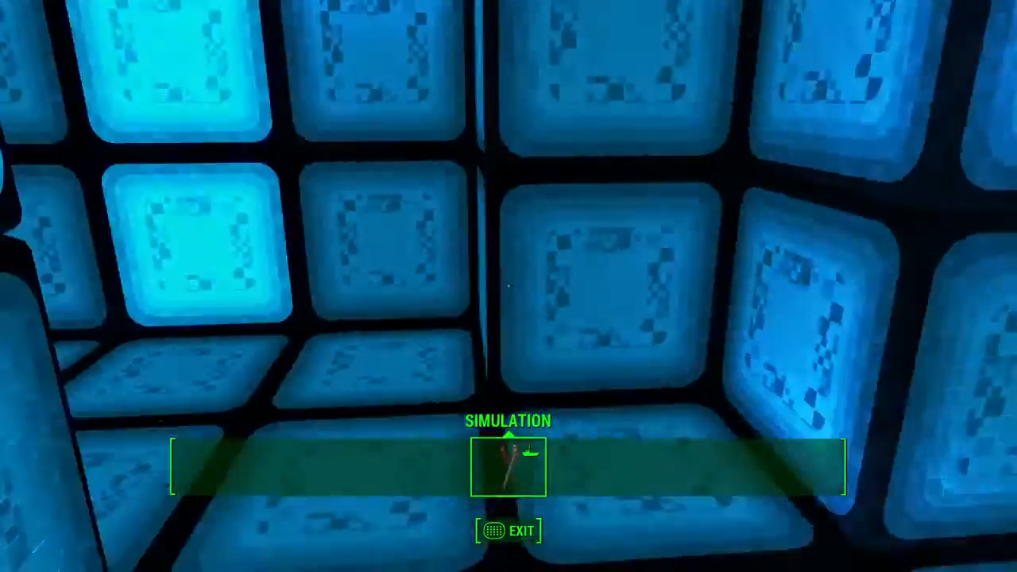
mouse_move(508, 286)
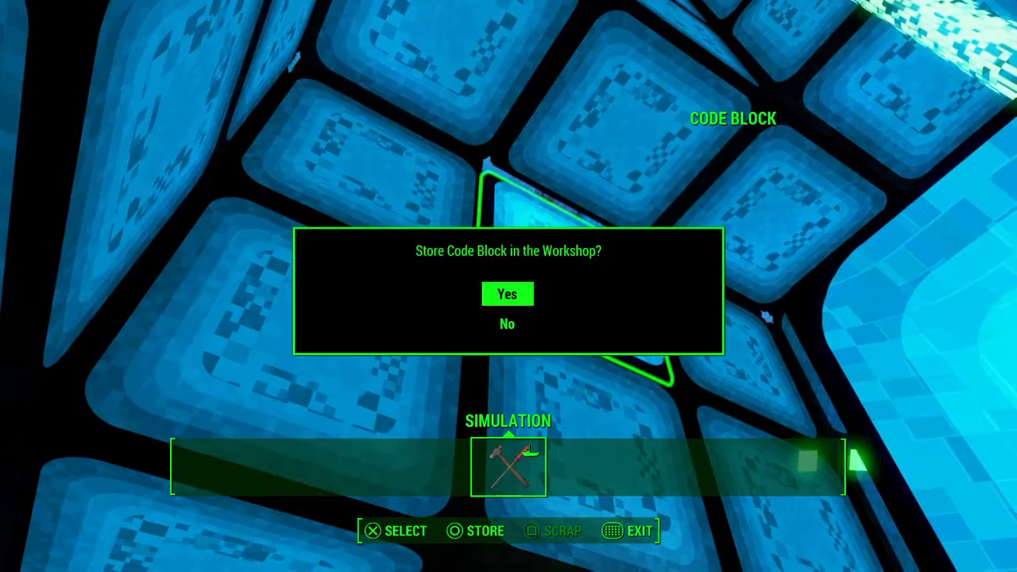
Store the blocking code block in the wall, confirming Yes
left_click(507, 294)
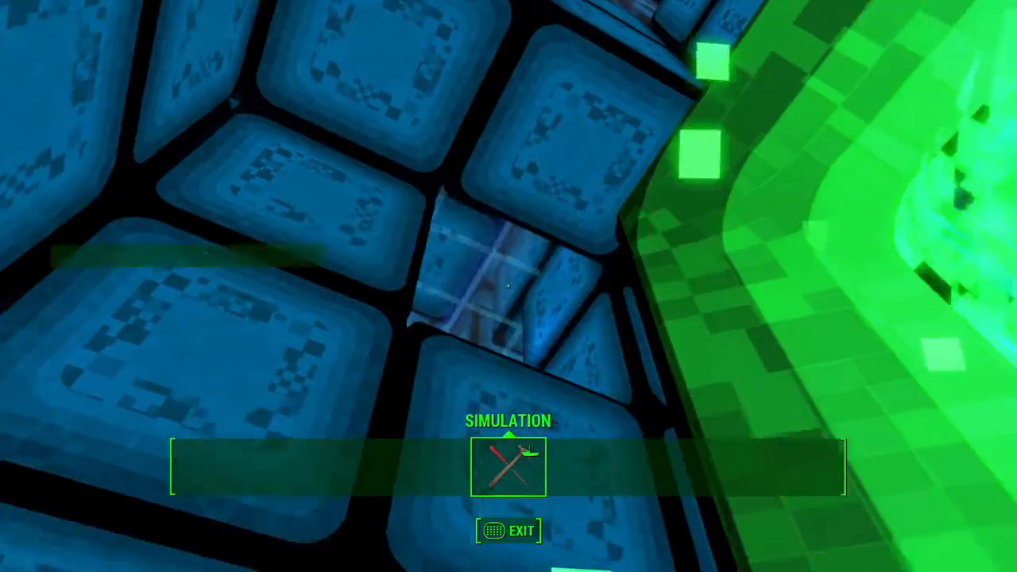
mouse_move(509, 286)
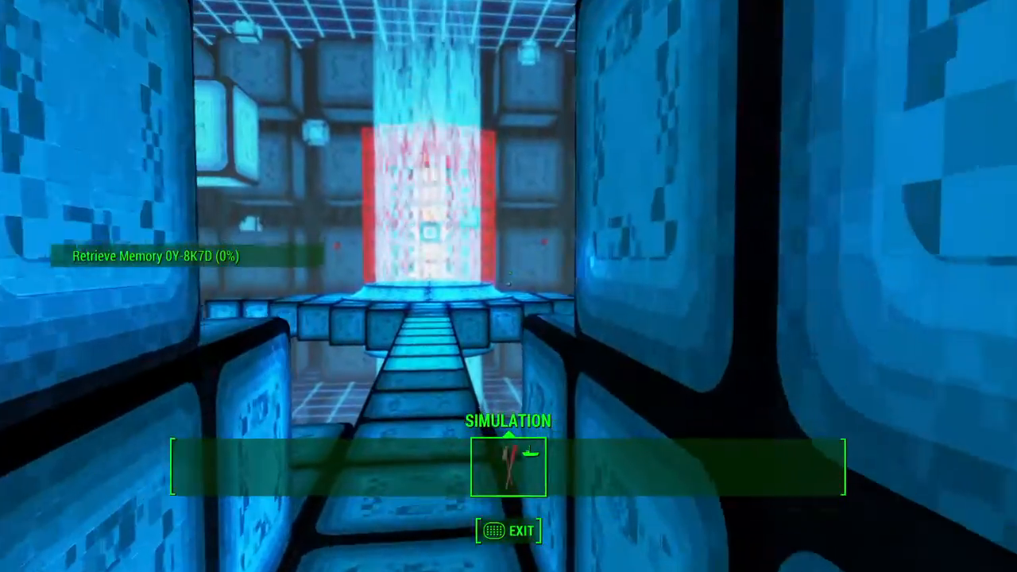